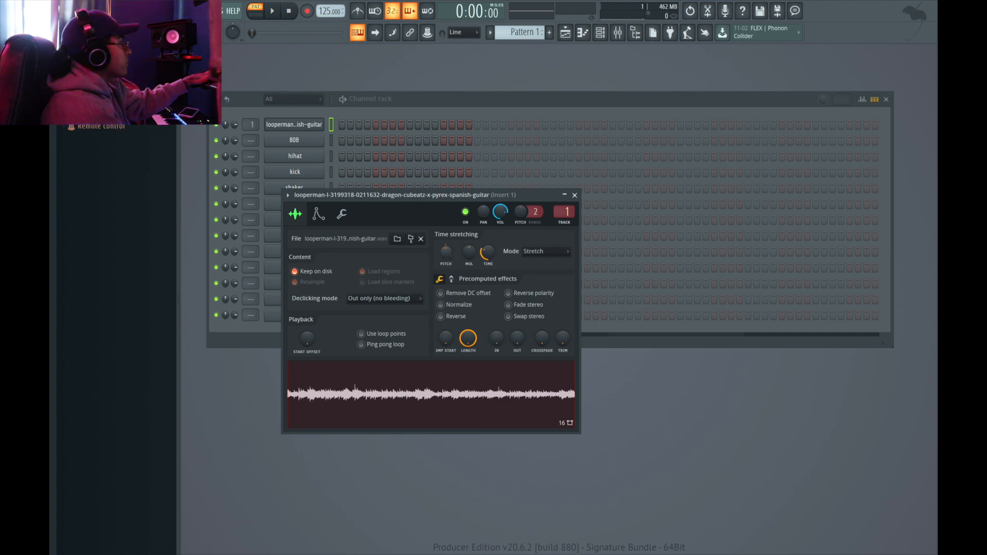
mouse_move(432, 253)
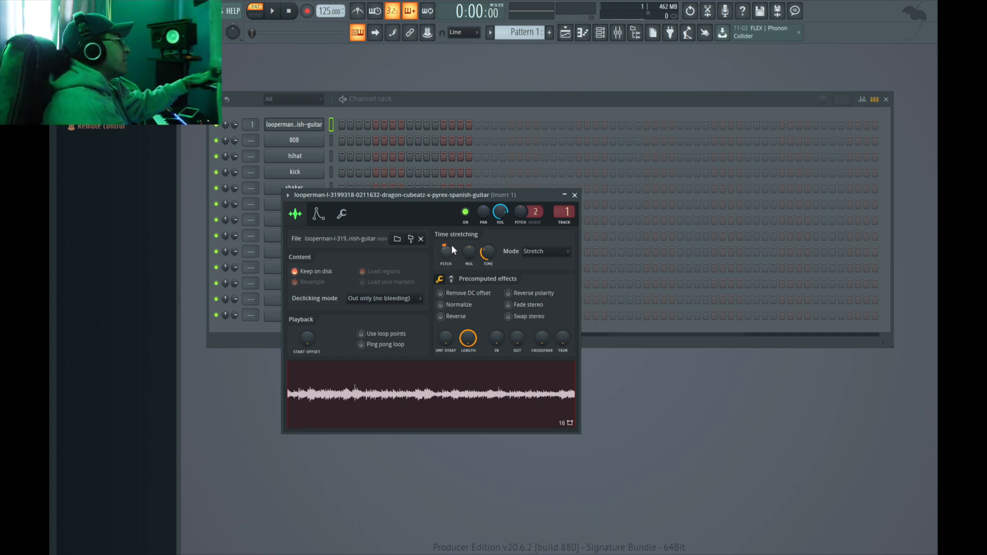
mouse_move(574, 196)
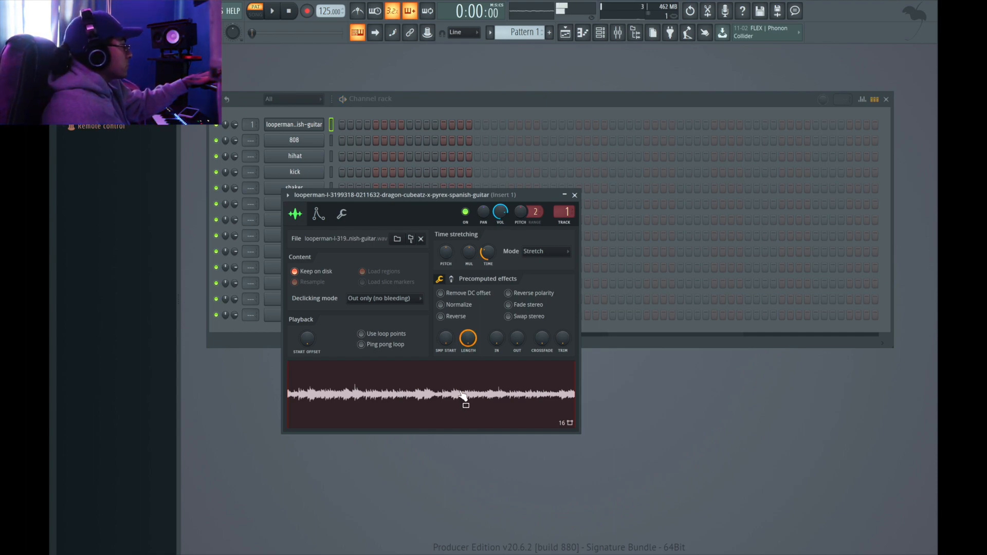
Preview the Spanish guitar loop sample in its sampler settings
left_click(271, 11)
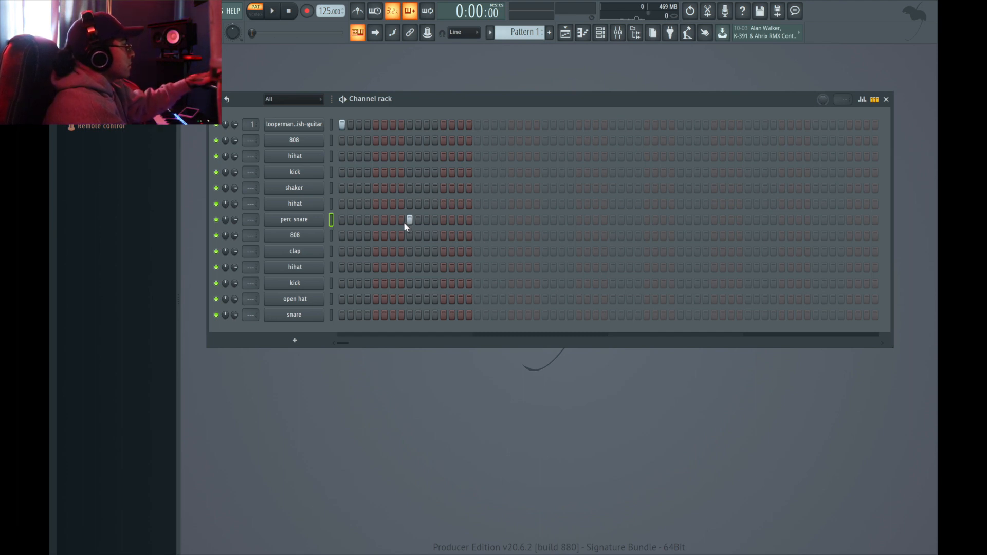
Add four evenly spaced clap hits, starting at step five, and dismiss the guitar settings
left_click(271, 11)
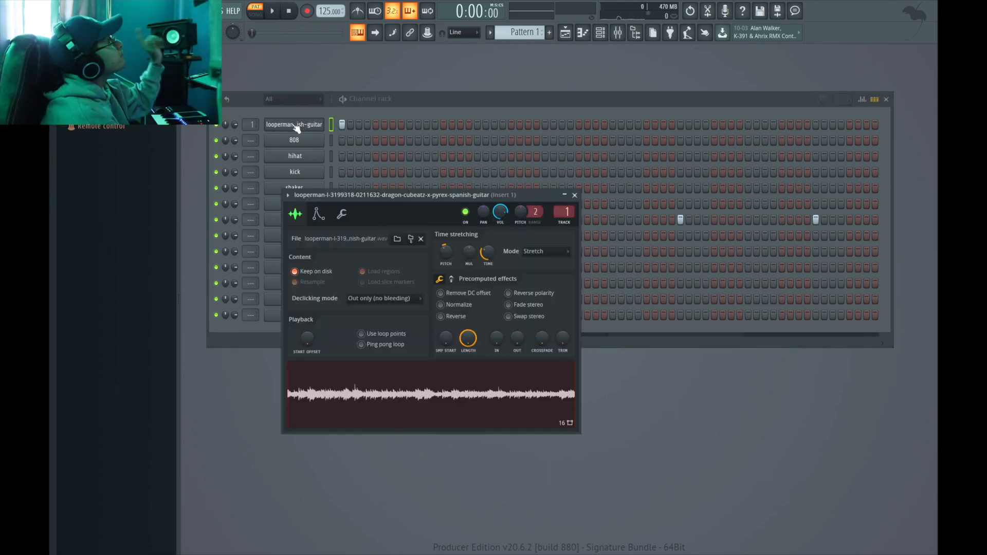
mouse_move(728, 170)
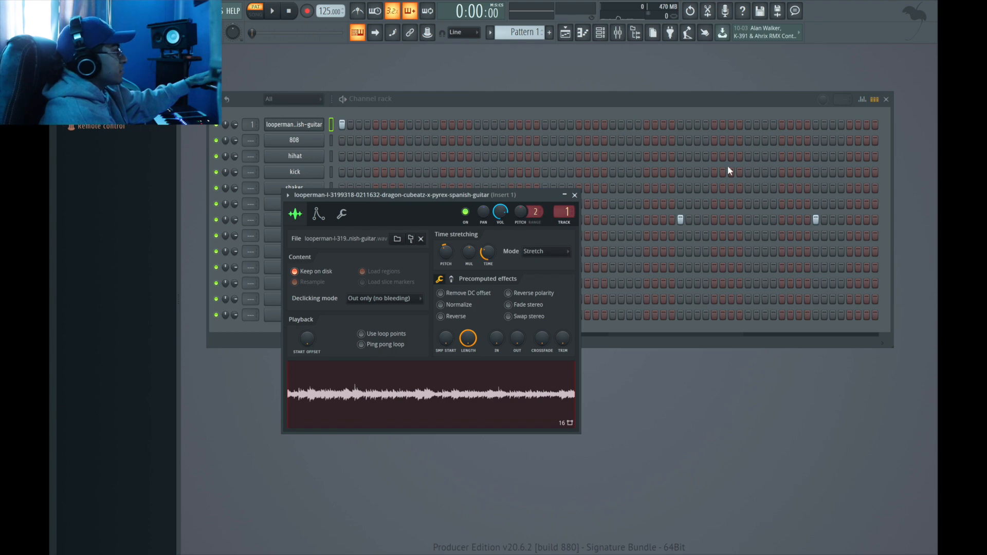
left_click(574, 196)
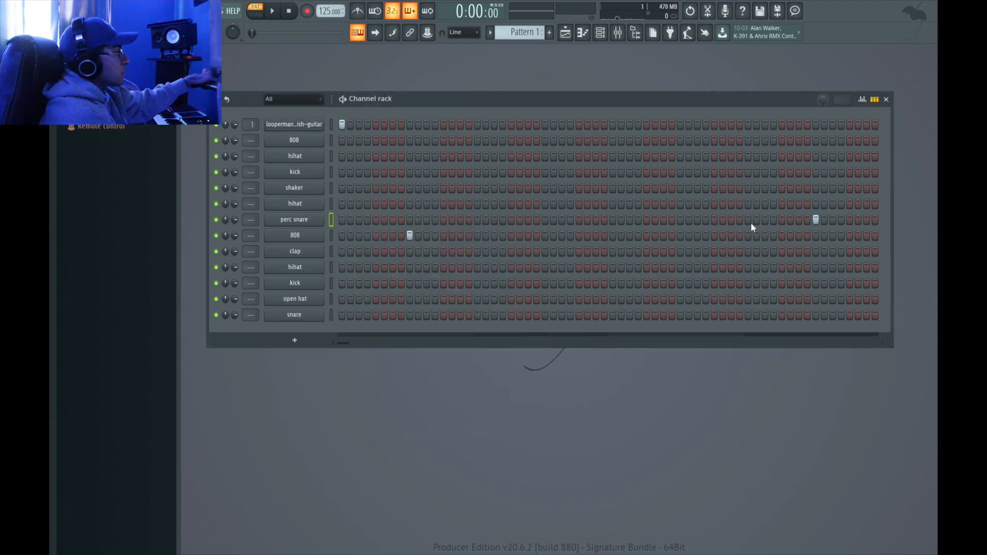
left_click(272, 11)
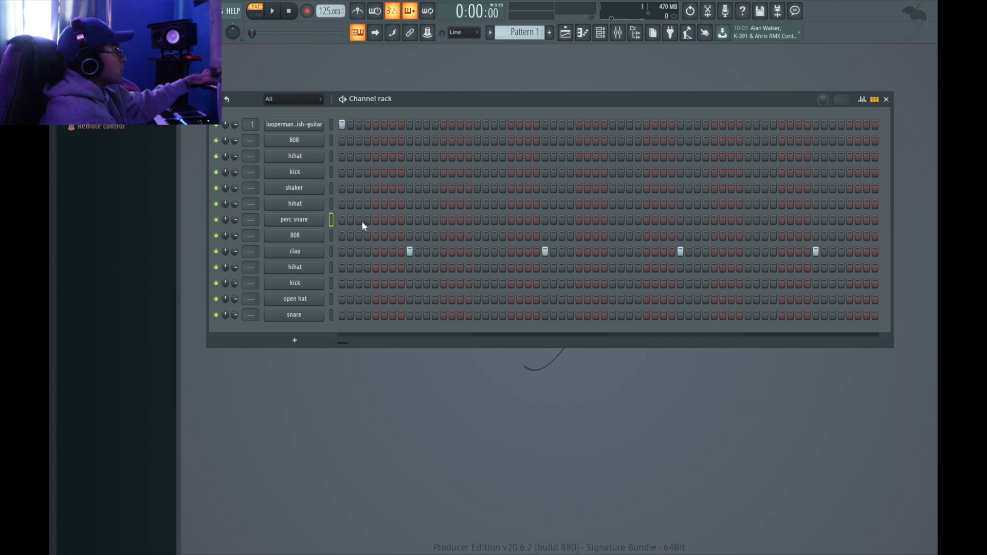
Program a running hi-hat roll, two perc snare hits and three open hat hits
left_click(359, 220)
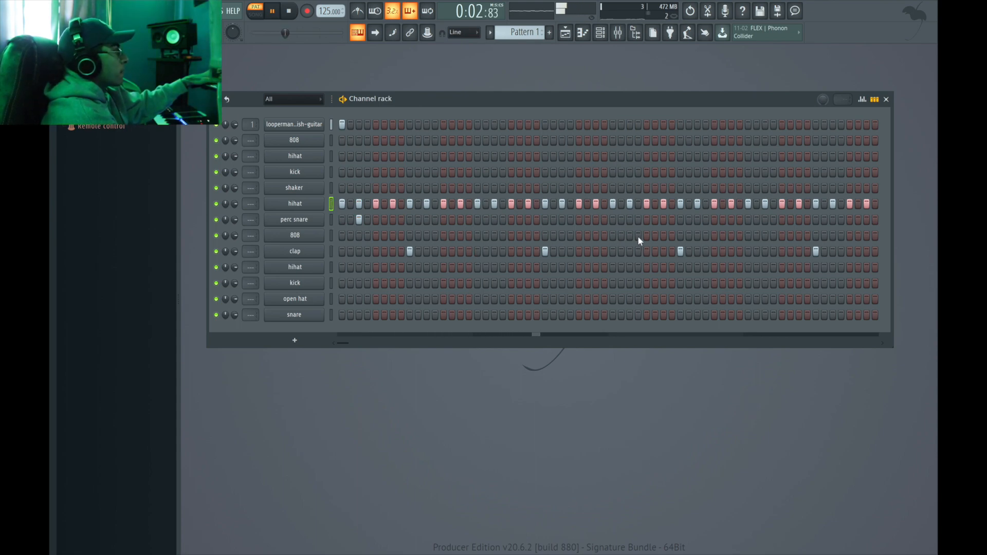
left_click(630, 219)
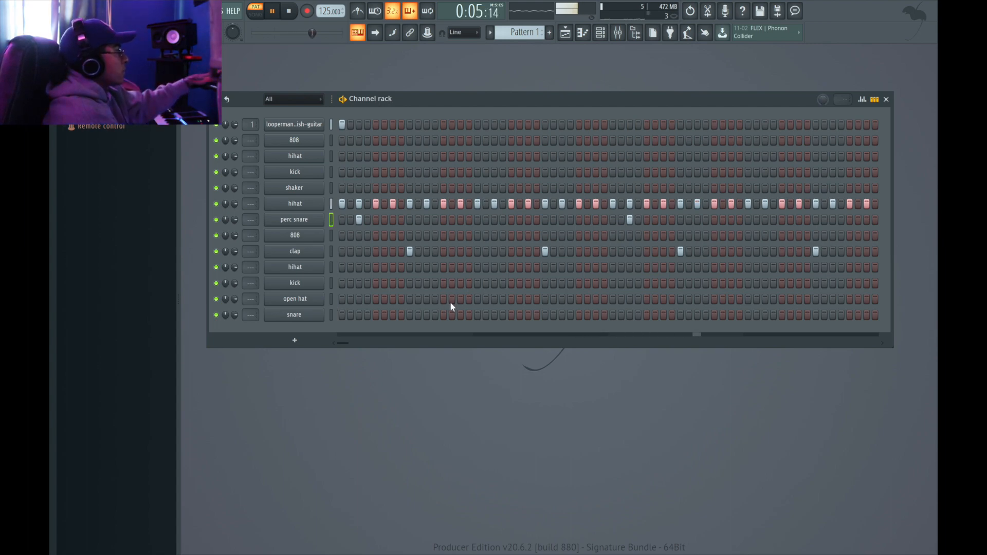
left_click(288, 12)
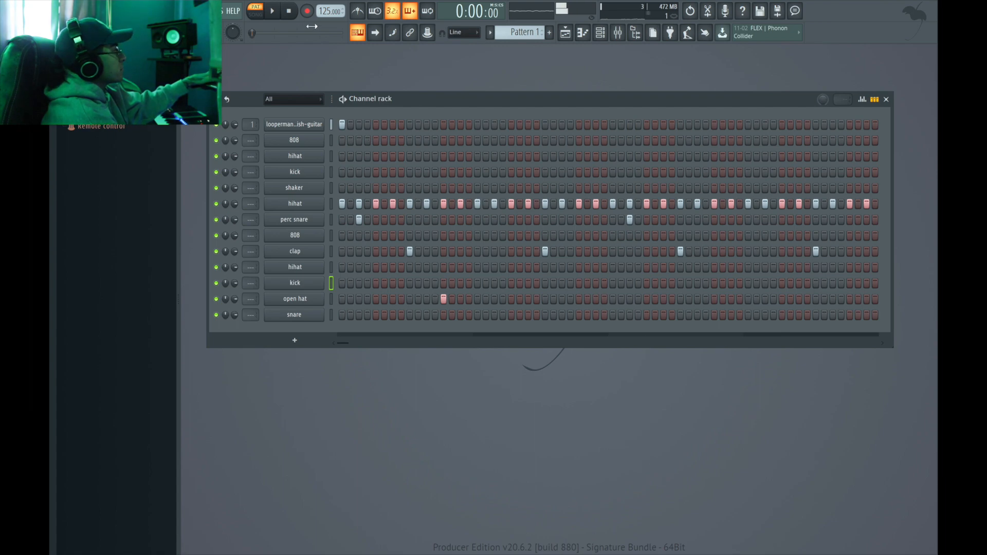
left_click(272, 10)
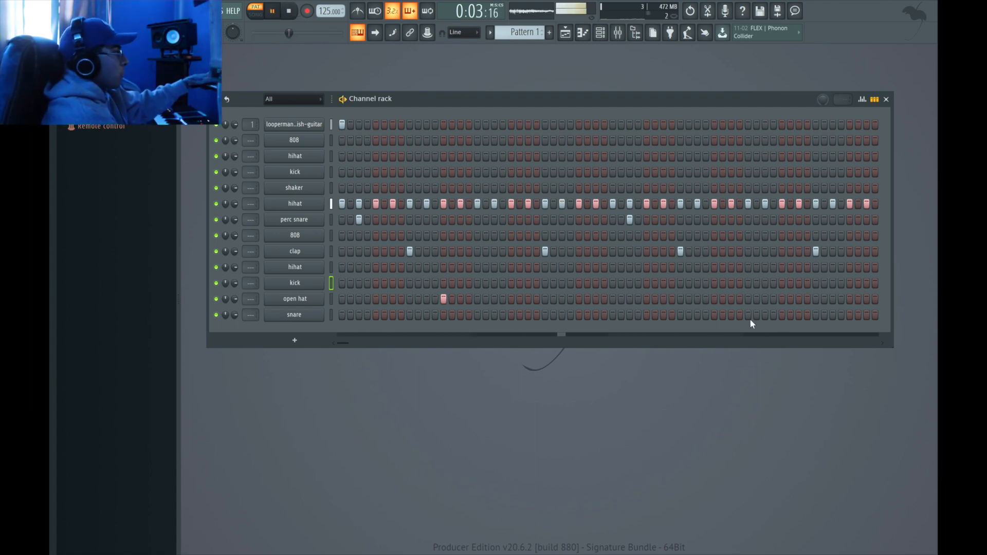
left_click(715, 299)
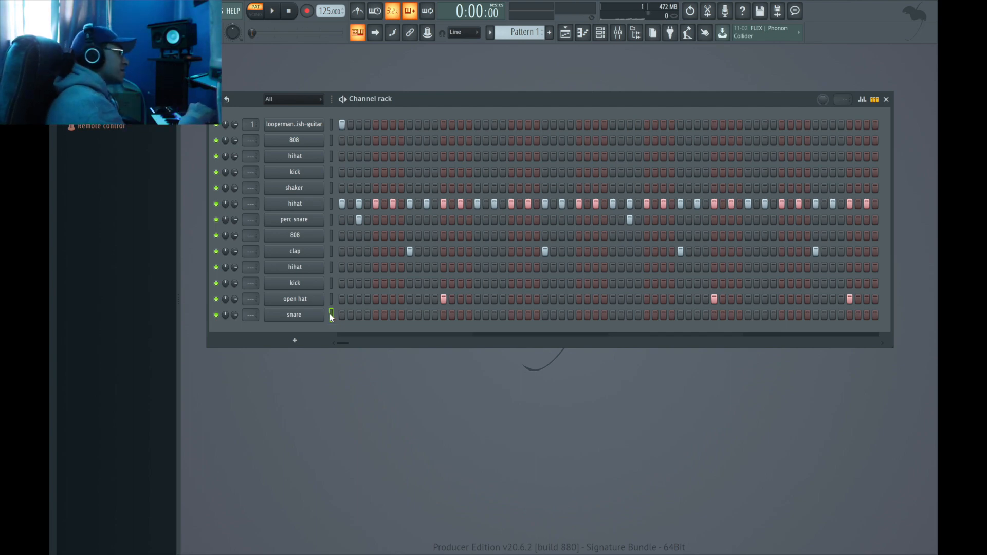
left_click(271, 11)
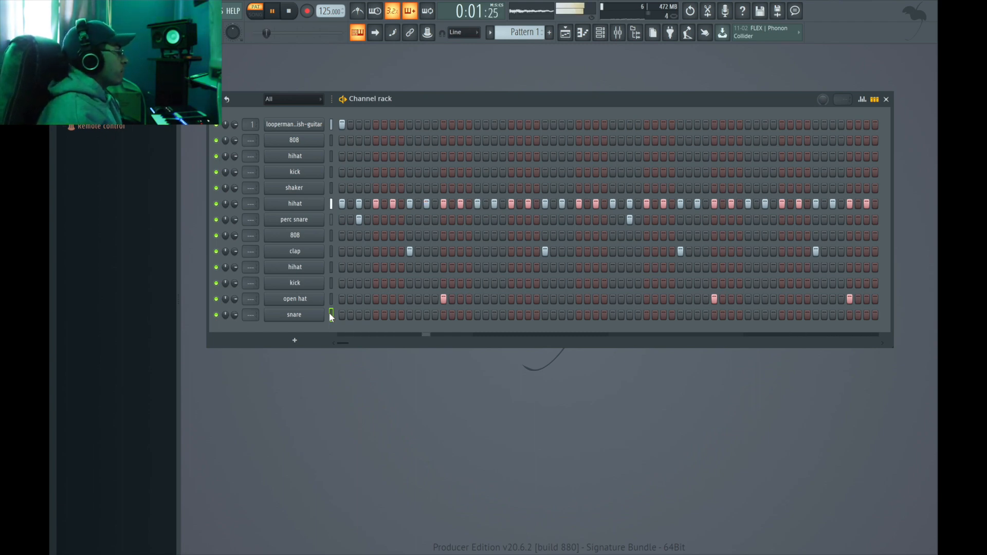
left_click(288, 12)
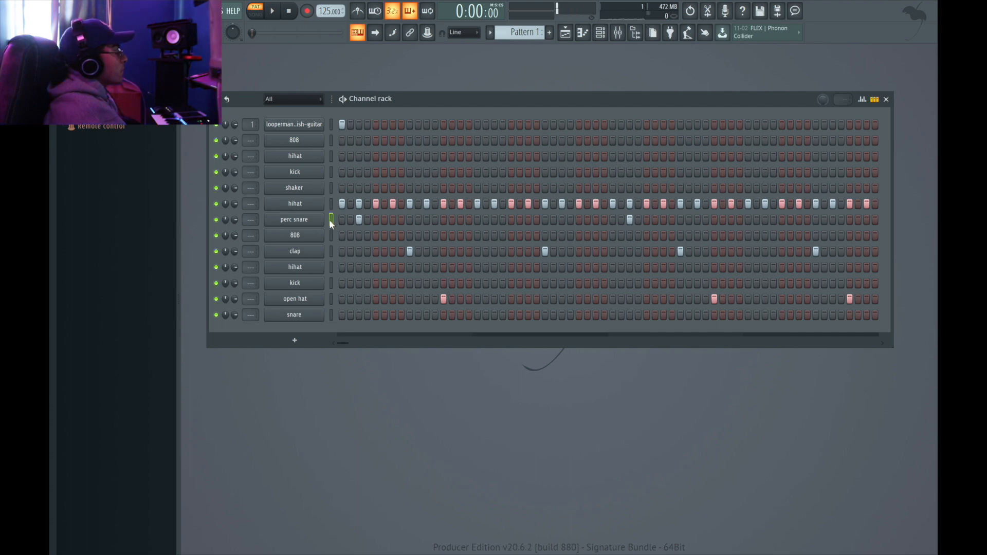
left_click(271, 12)
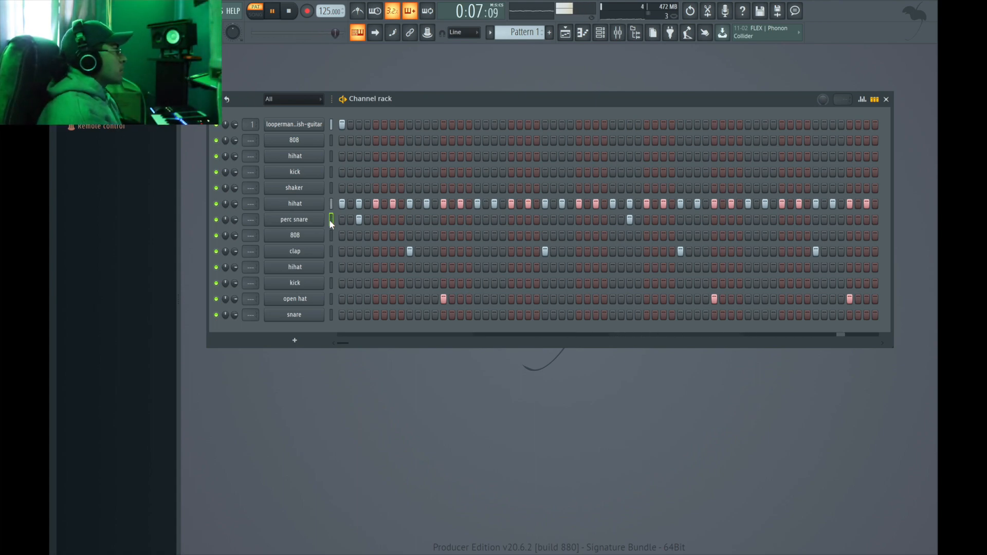
left_click(289, 11)
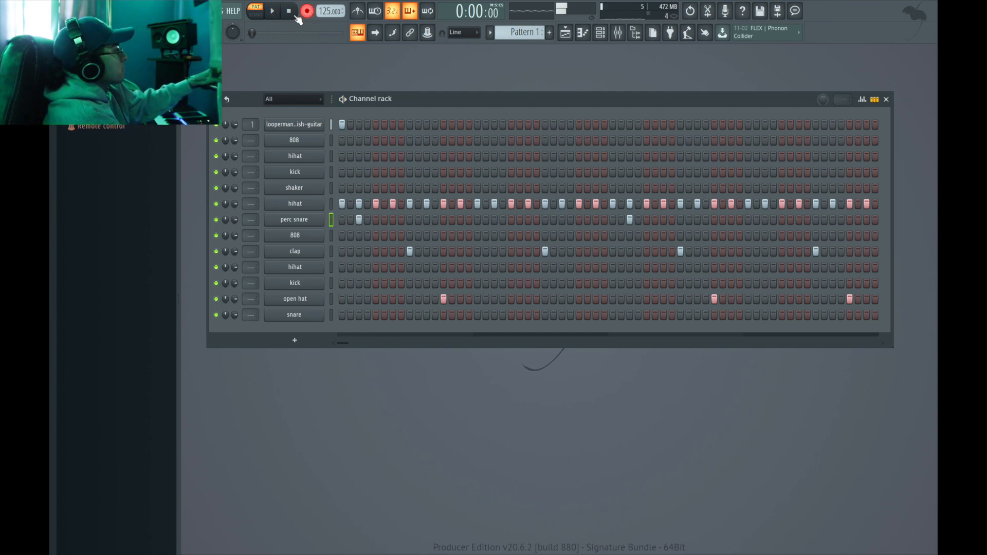
left_click(271, 11)
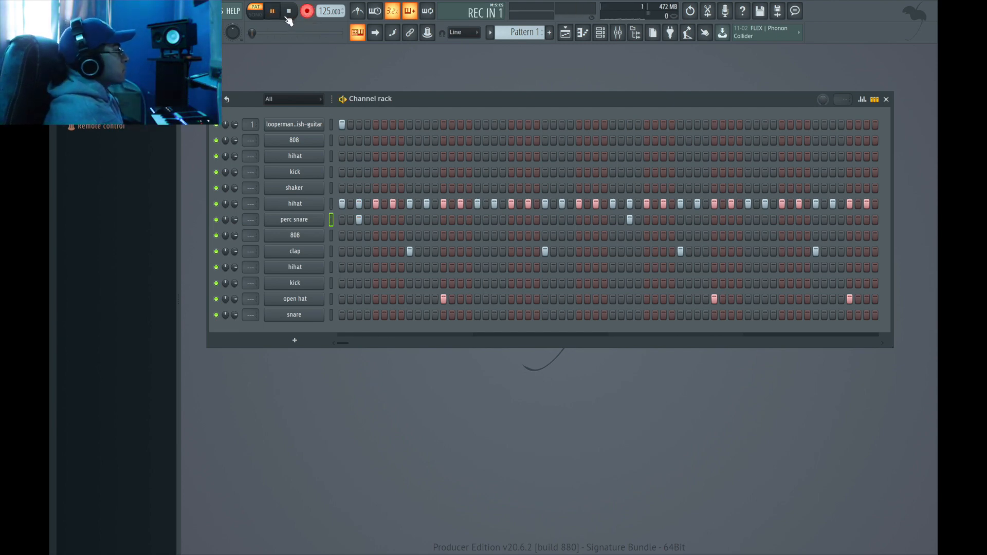
left_click(272, 11)
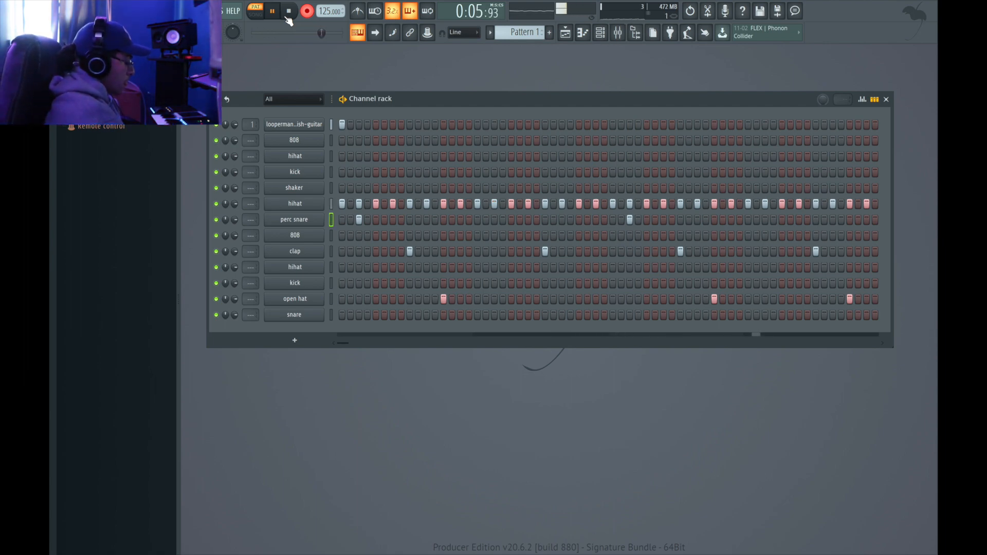
Open the perc snare's piano roll and add an extra note in bar 4
left_click(289, 11)
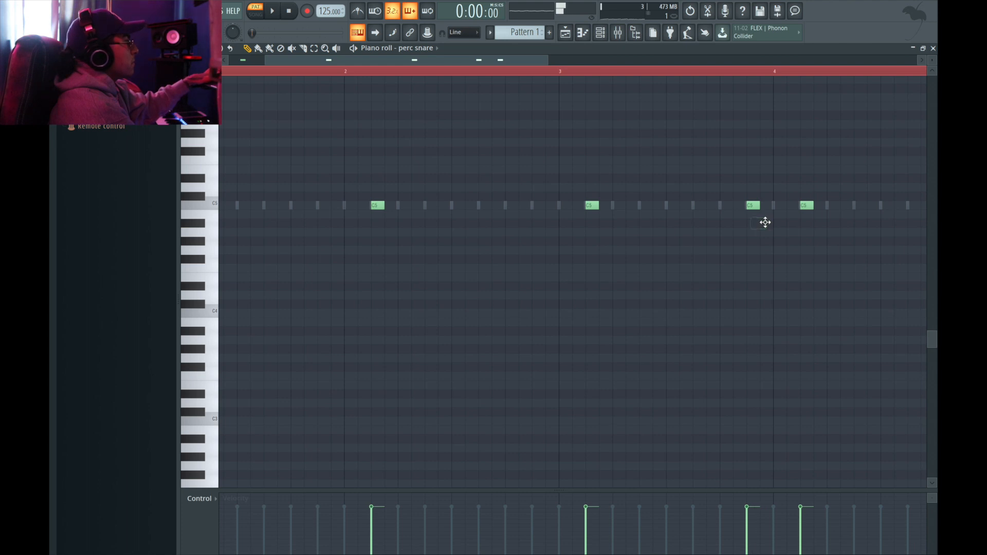
left_click(271, 11)
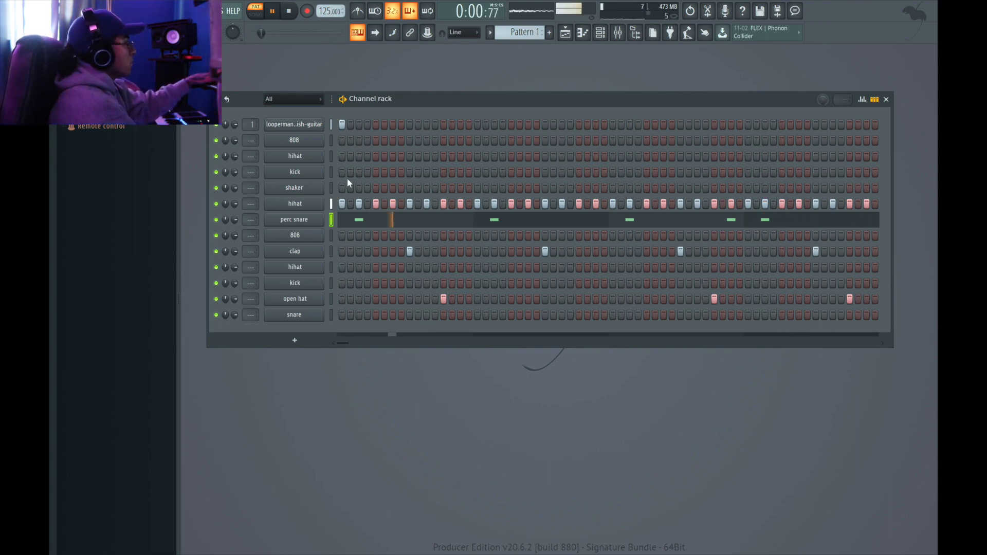
Draw C5 shaker notes across four bars in the shaker's piano roll
left_click(289, 11)
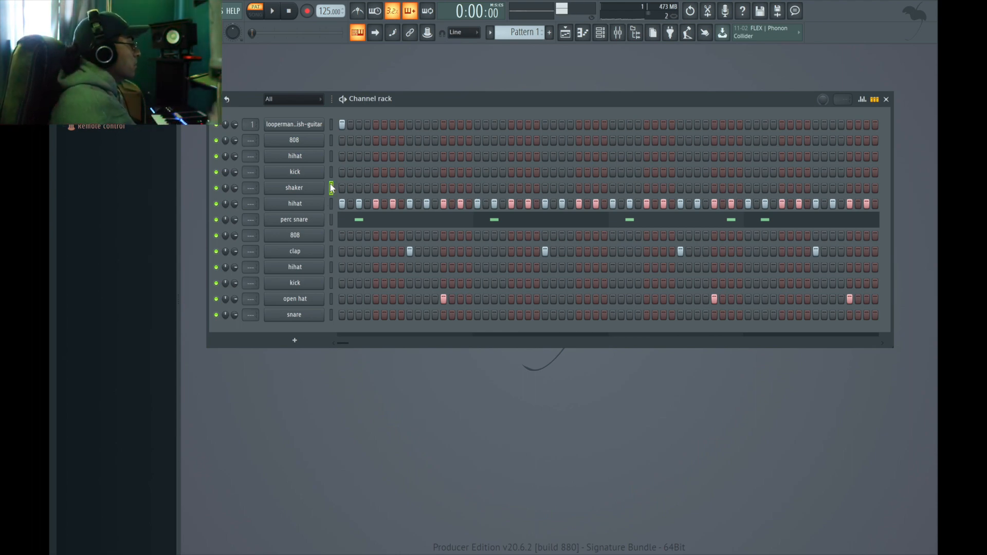
left_click(272, 12)
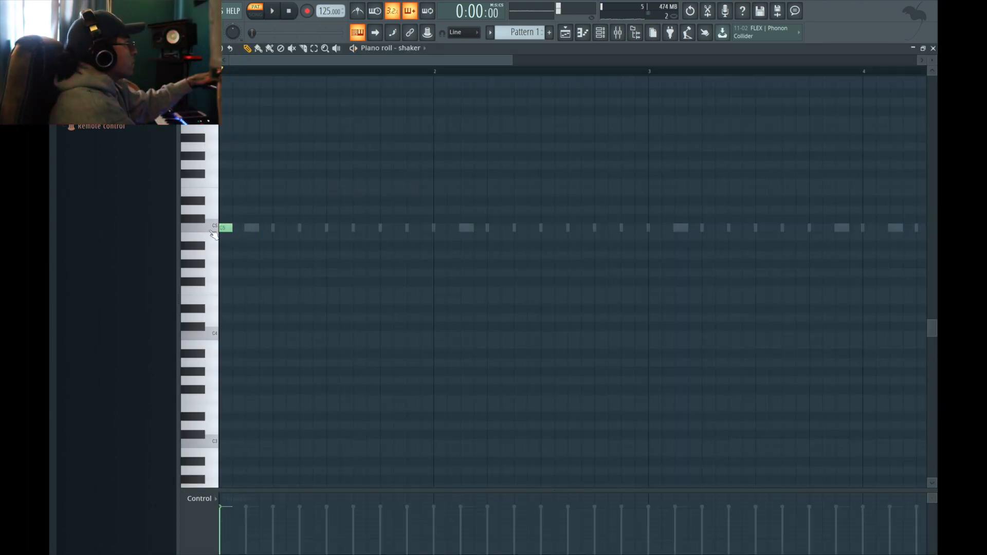
left_click(252, 228)
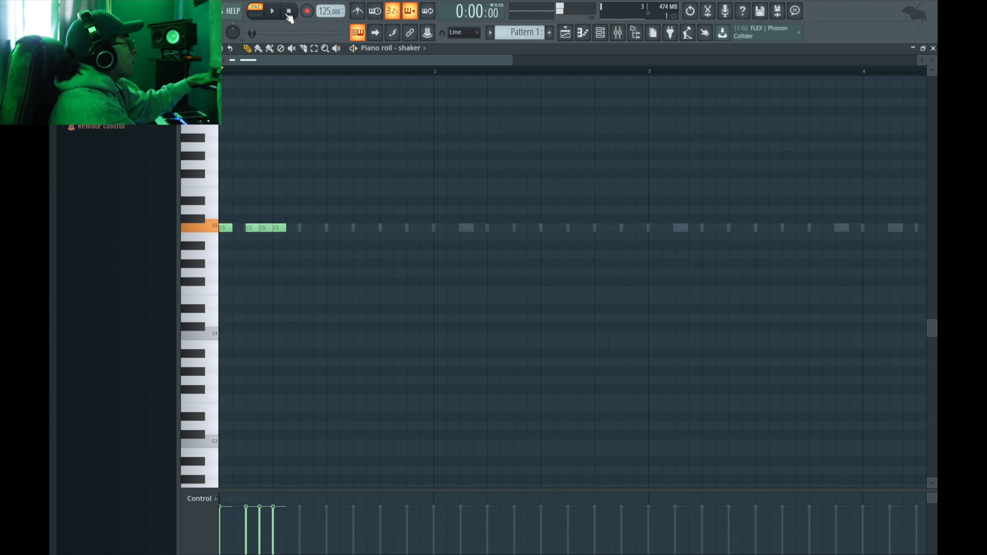
left_click(289, 227)
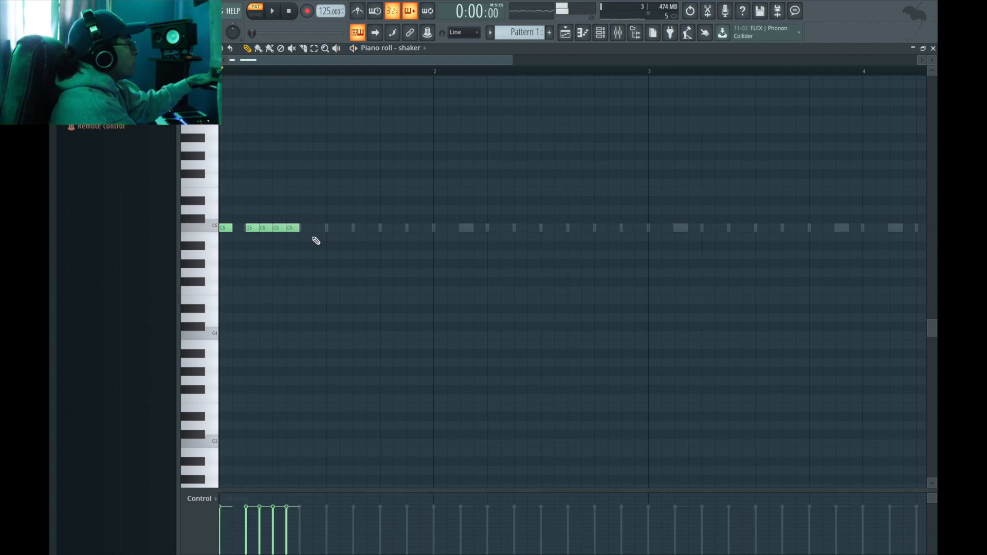
left_click(306, 228)
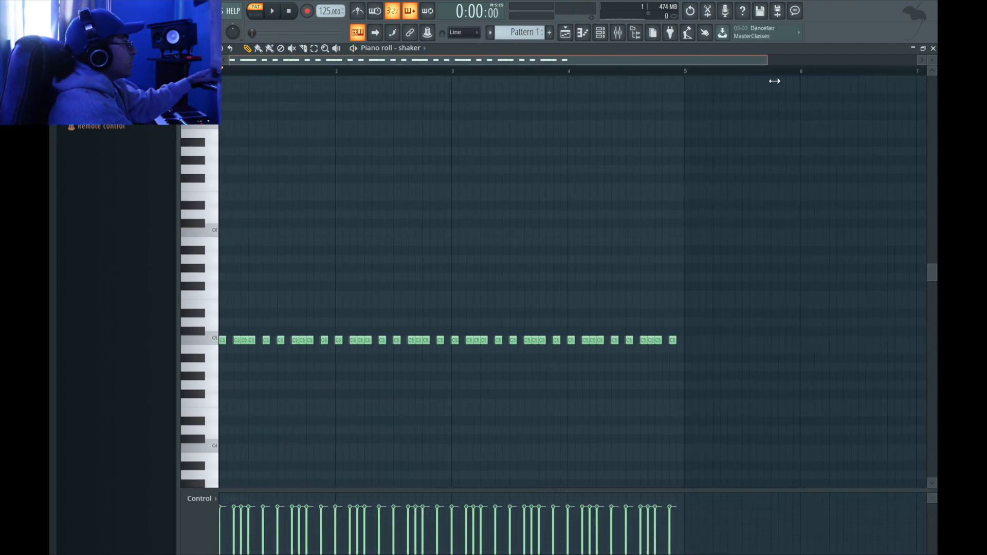
Randomize the shaker note velocities with Levels enabled and accept
left_click(272, 11)
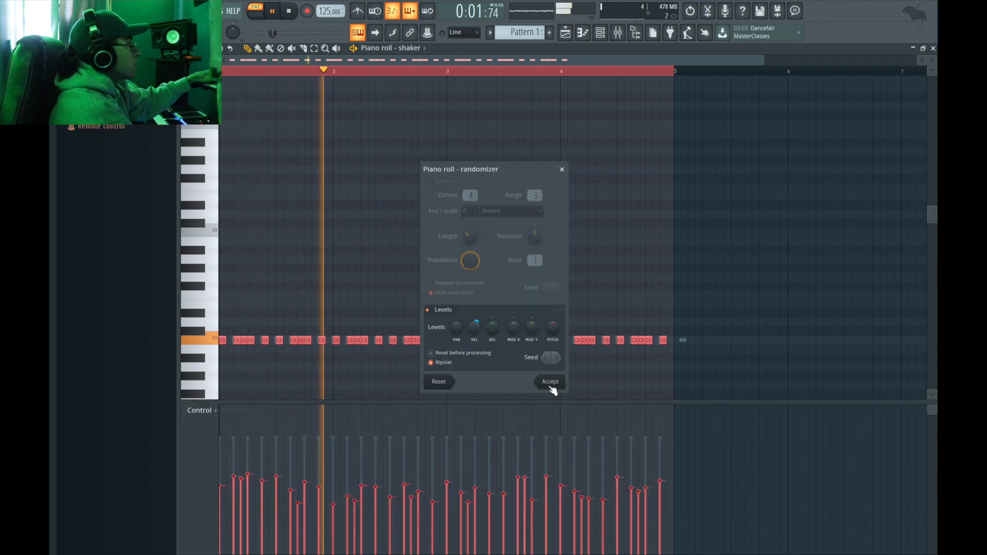
left_click(549, 381)
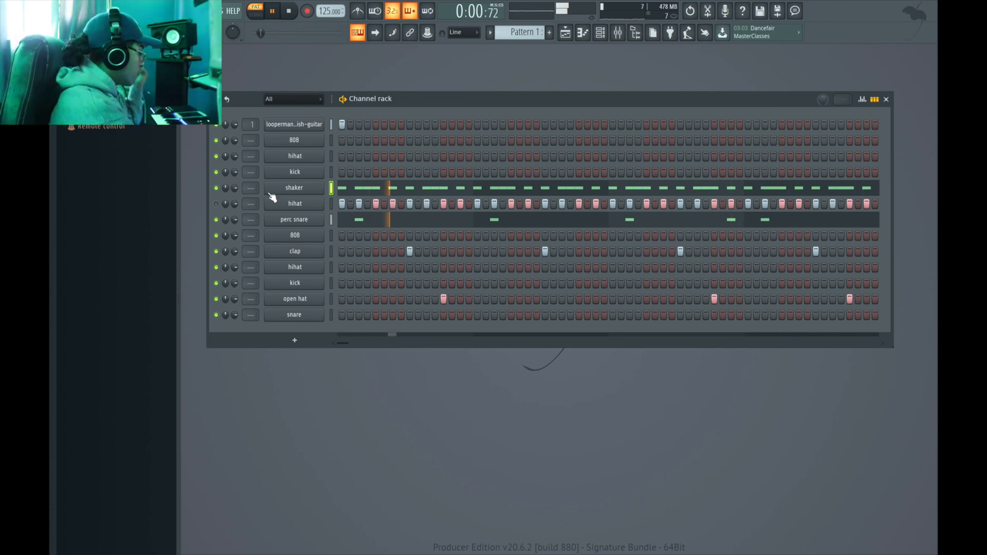
Delete the duplicate hihat and draw a rolling note pattern on the lower hihat
left_click(272, 11)
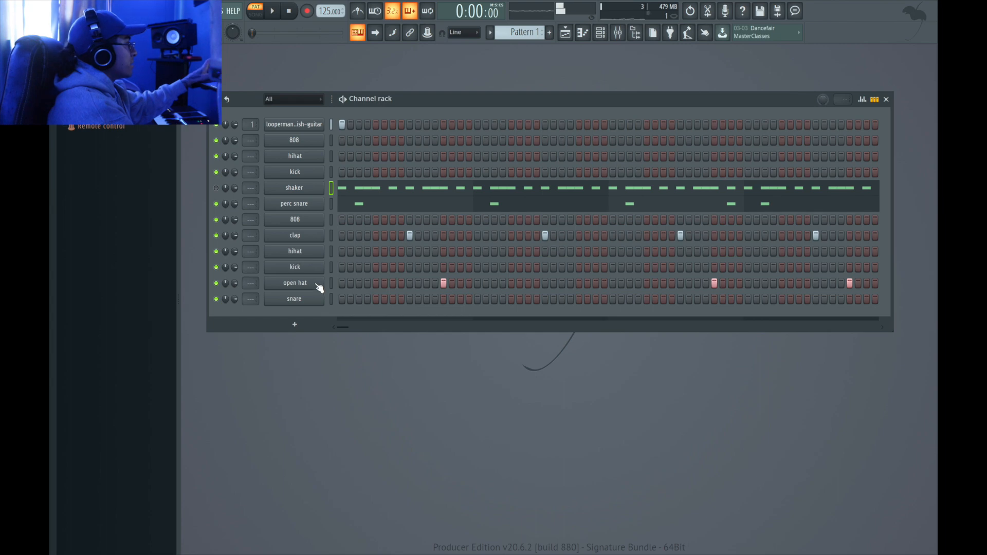
right_click(294, 250)
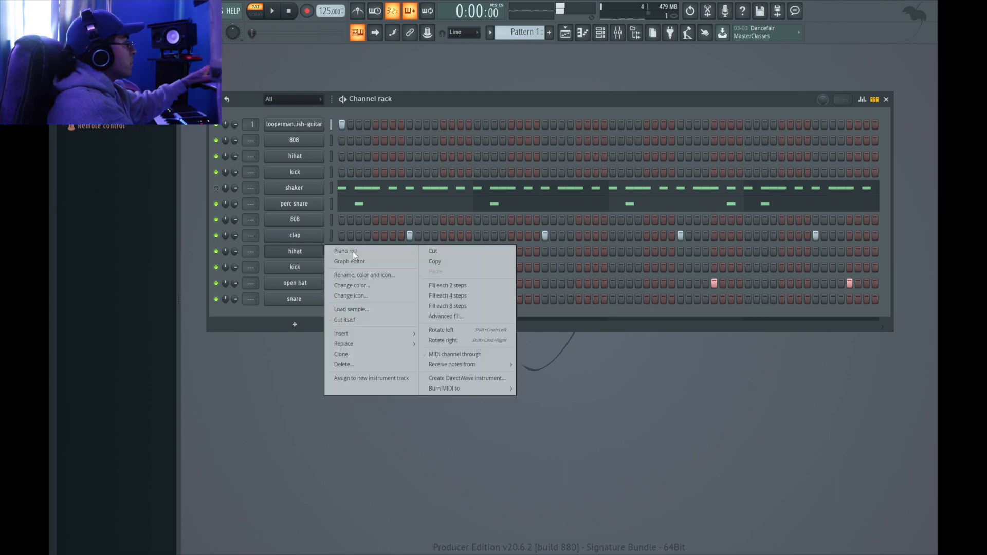
left_click(345, 251)
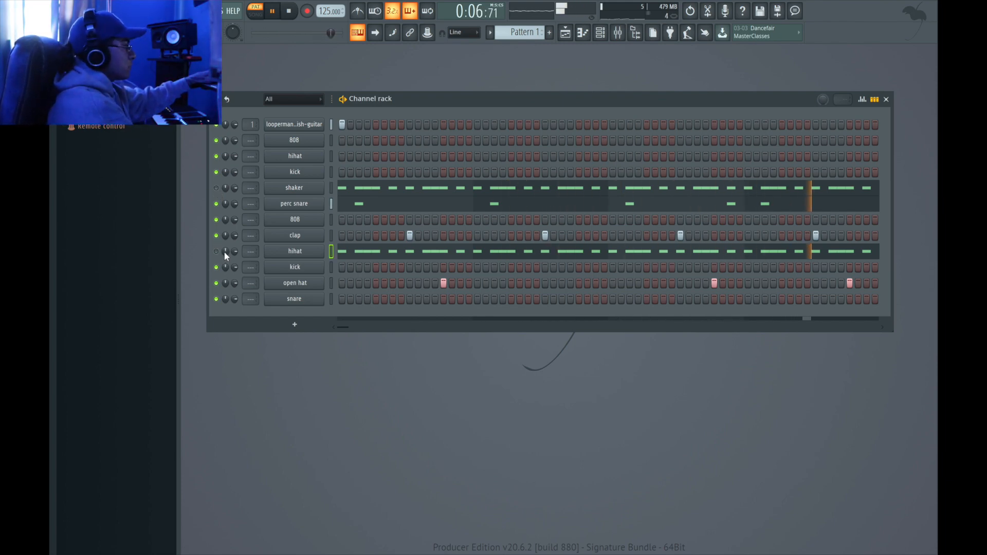
left_click(289, 11)
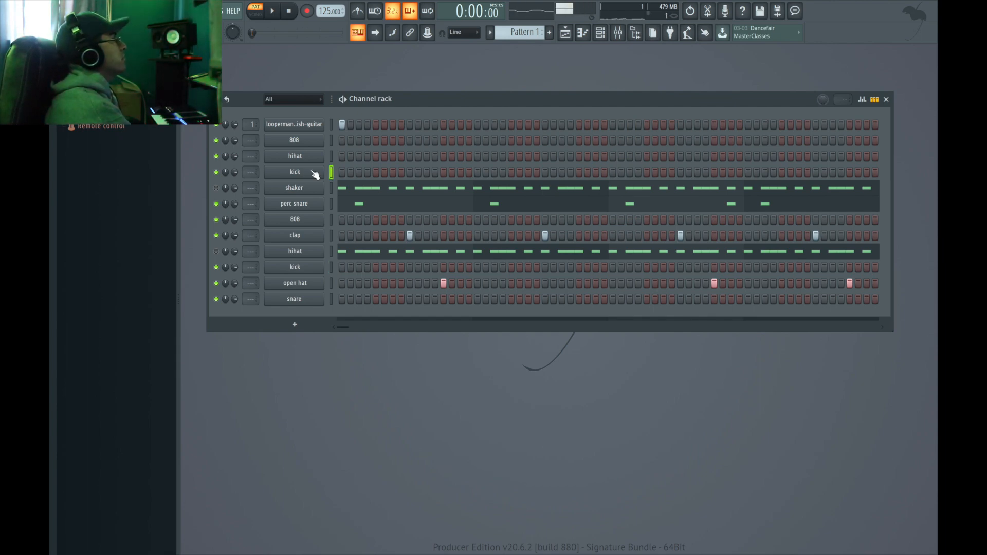
Delete the upper kick channel and record sparse kick notes on the lower kick
right_click(295, 171)
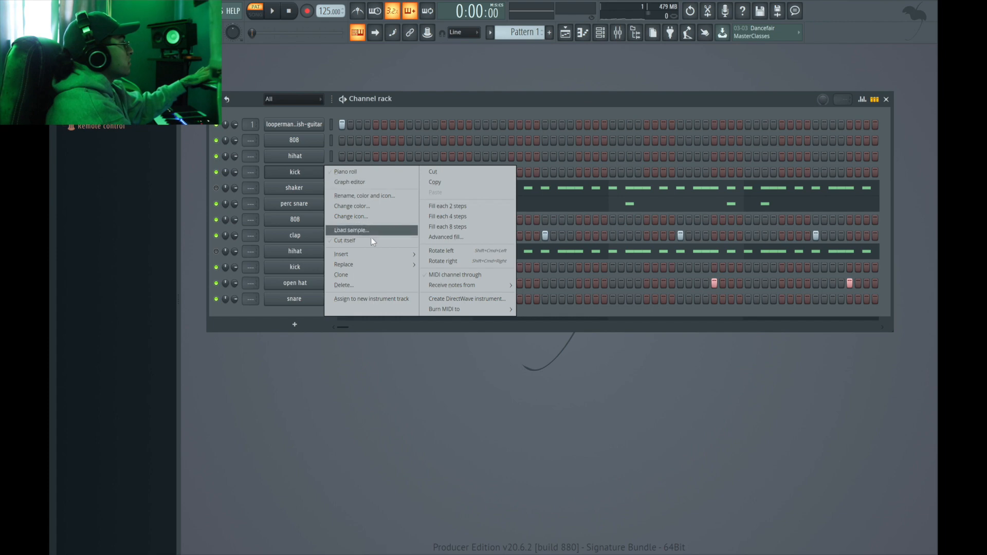
left_click(272, 11)
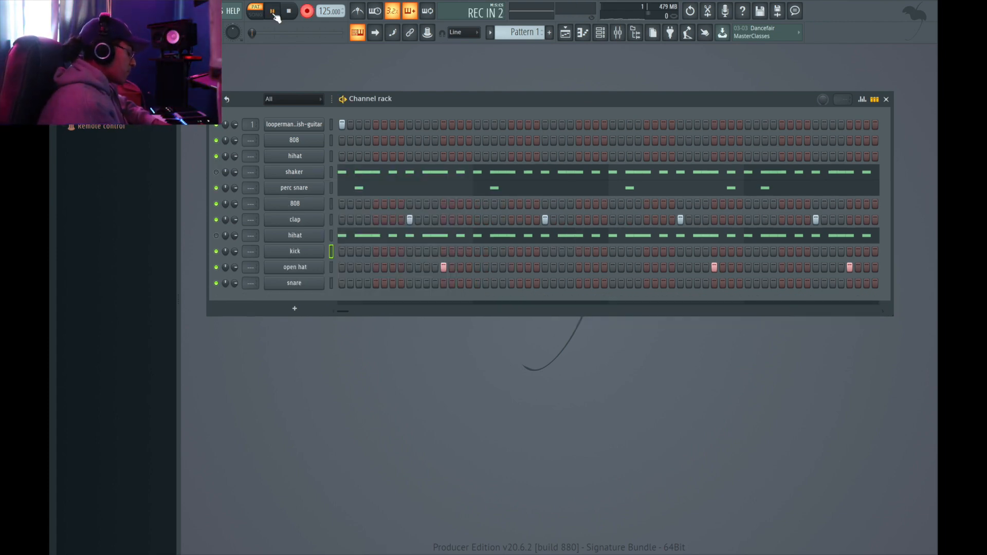
left_click(272, 12)
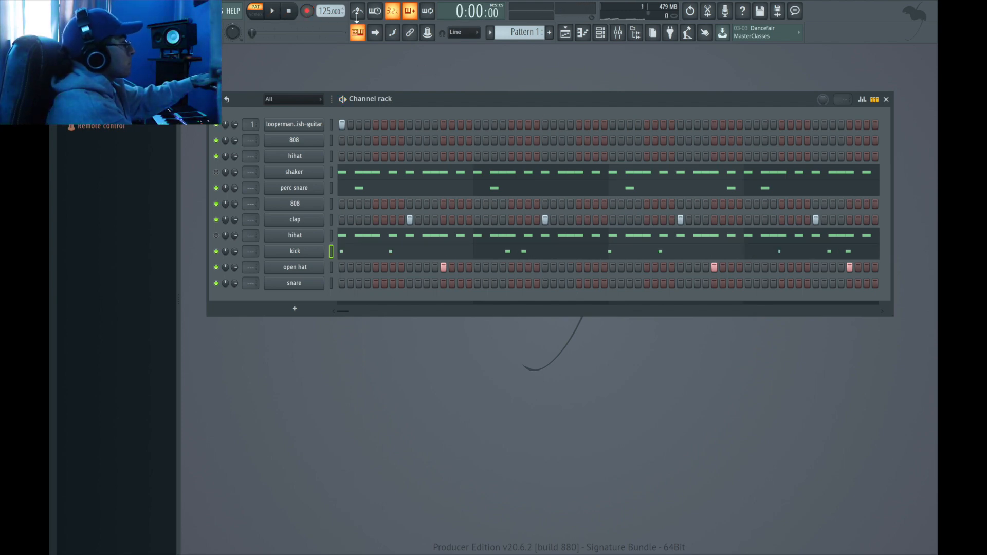
Draw one long kick note across the full pattern and play it back
double_click(294, 251)
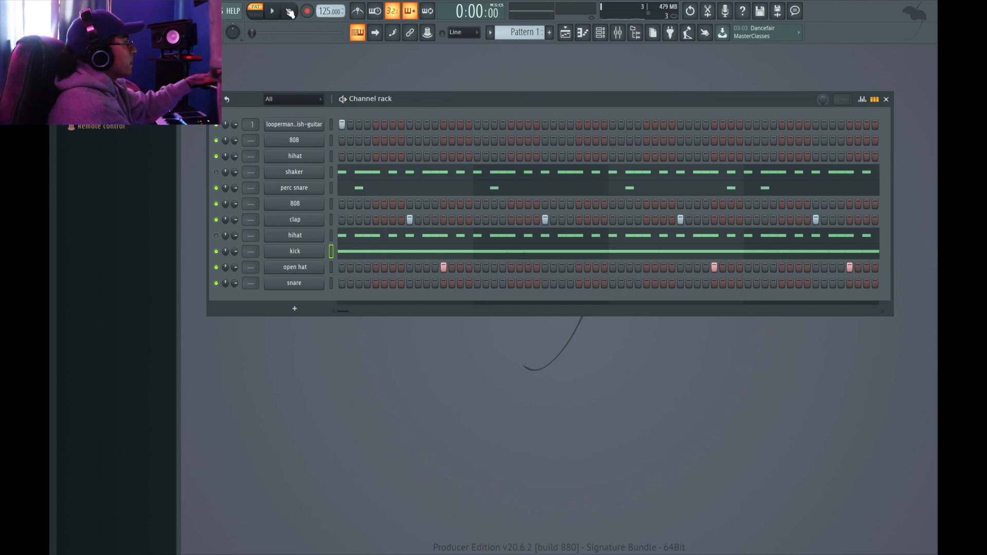
left_click(272, 11)
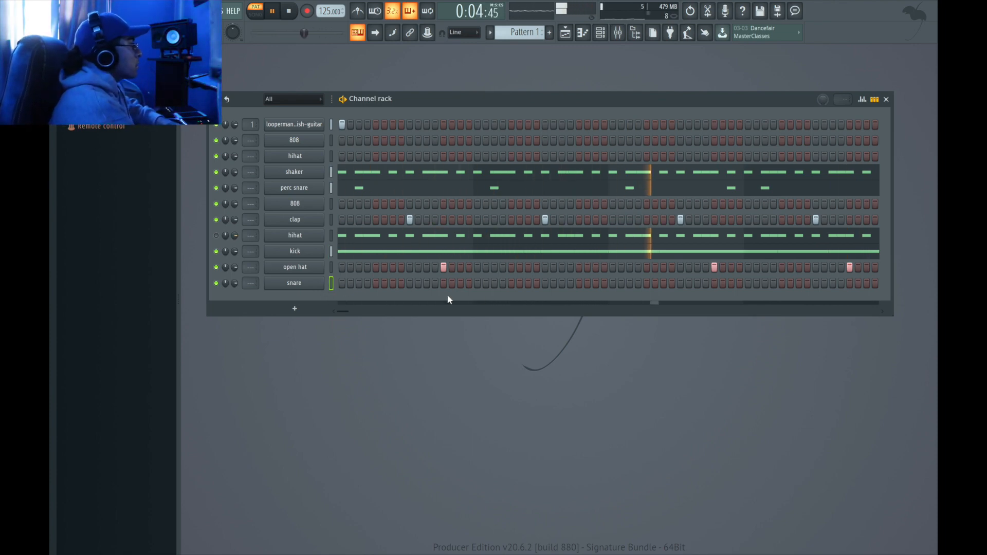
Turn on three snare steps, move the late hit a step earlier, and audition
left_click(289, 11)
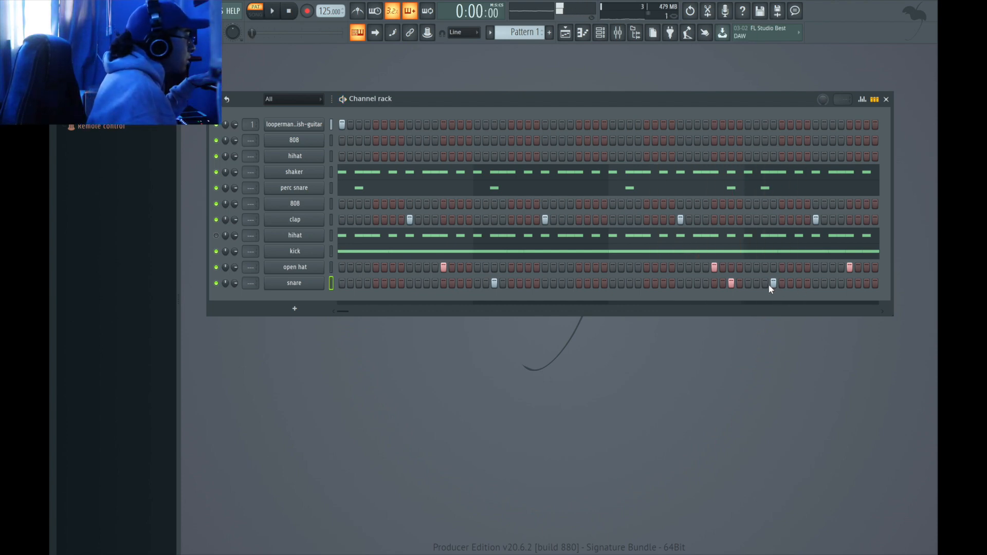
left_click(773, 283)
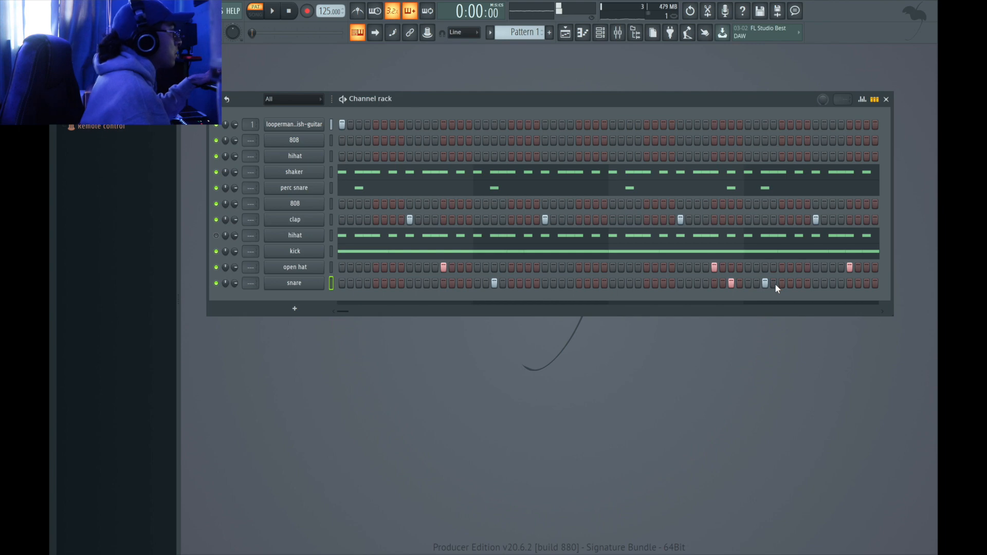
left_click(272, 11)
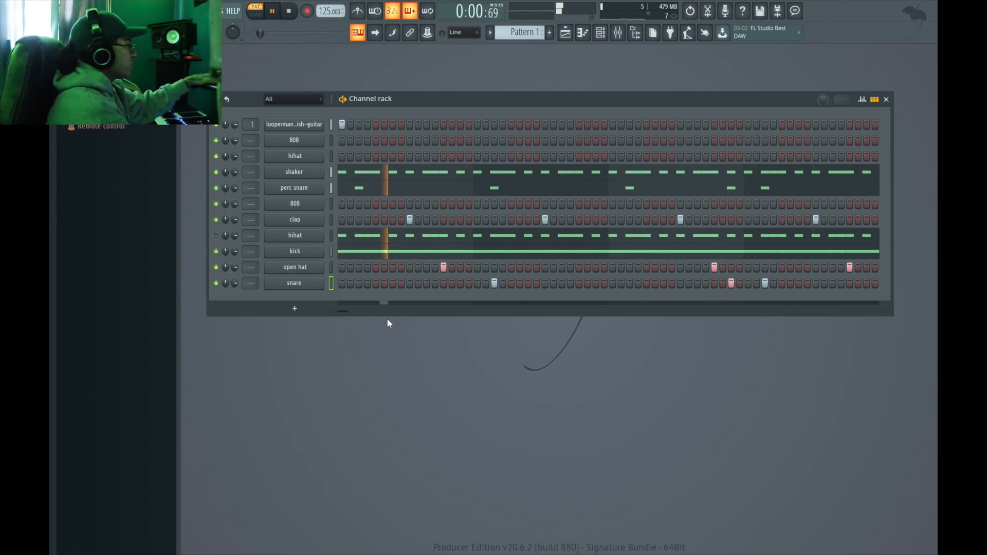
left_click(288, 11)
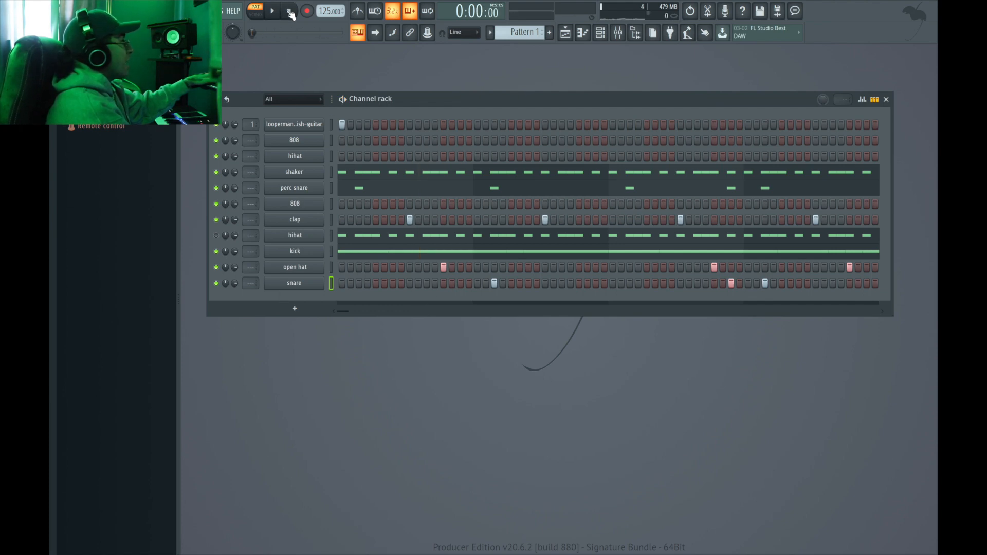
Switch to the Playlist and bring up the 808 channel's options menu
left_click(288, 11)
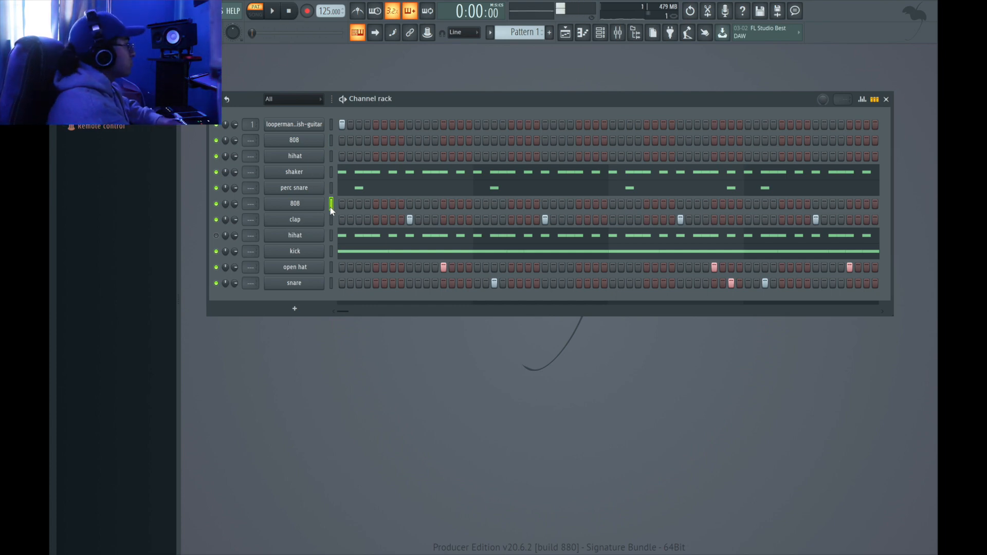
right_click(294, 140)
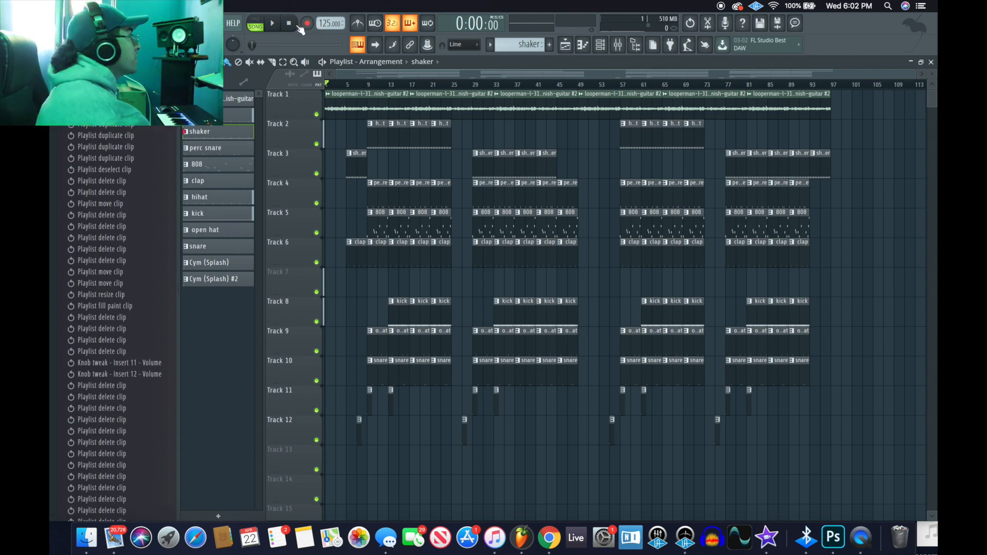
left_click(272, 23)
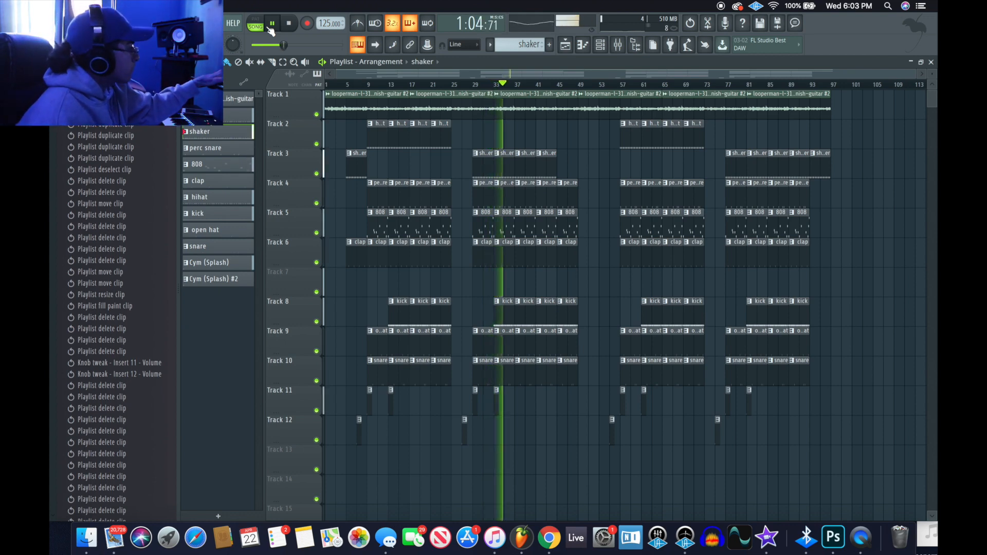
left_click(288, 23)
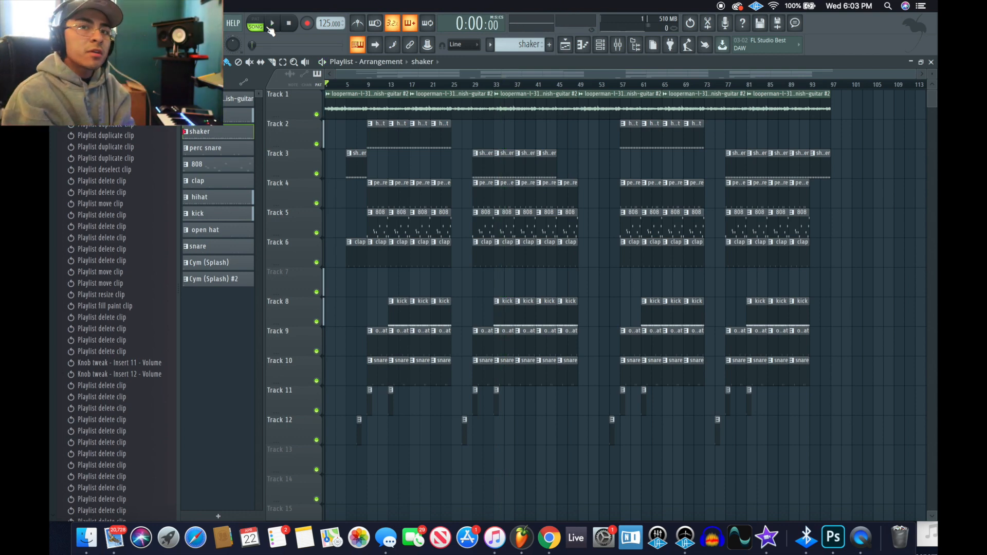